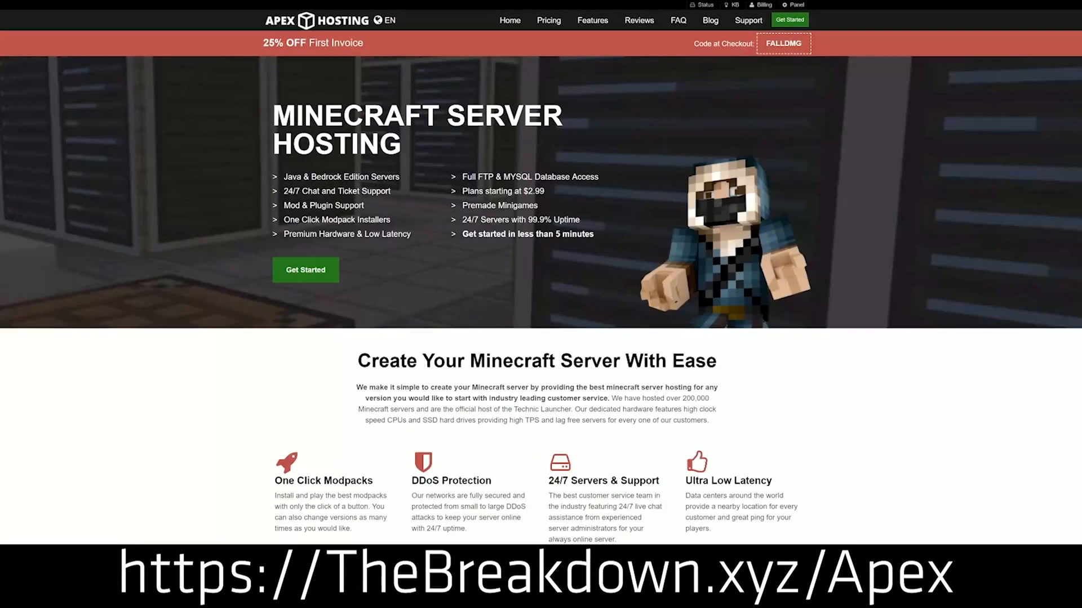
pyautogui.moveTo(302, 172)
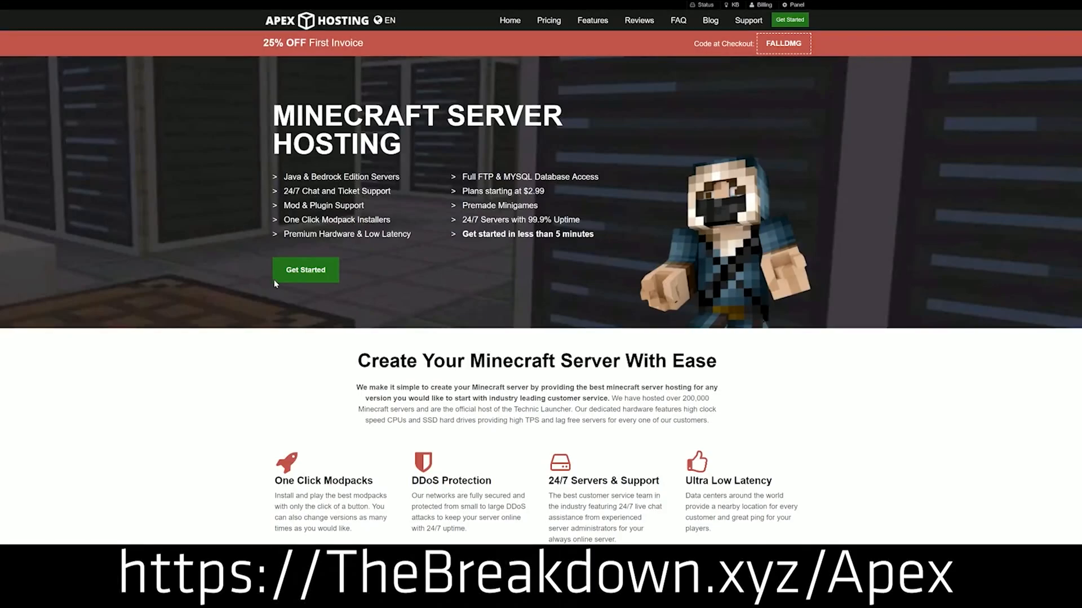
# - Open the Sphax PureBDcraft download link from the article in a new tab
pyautogui.scroll(-3)
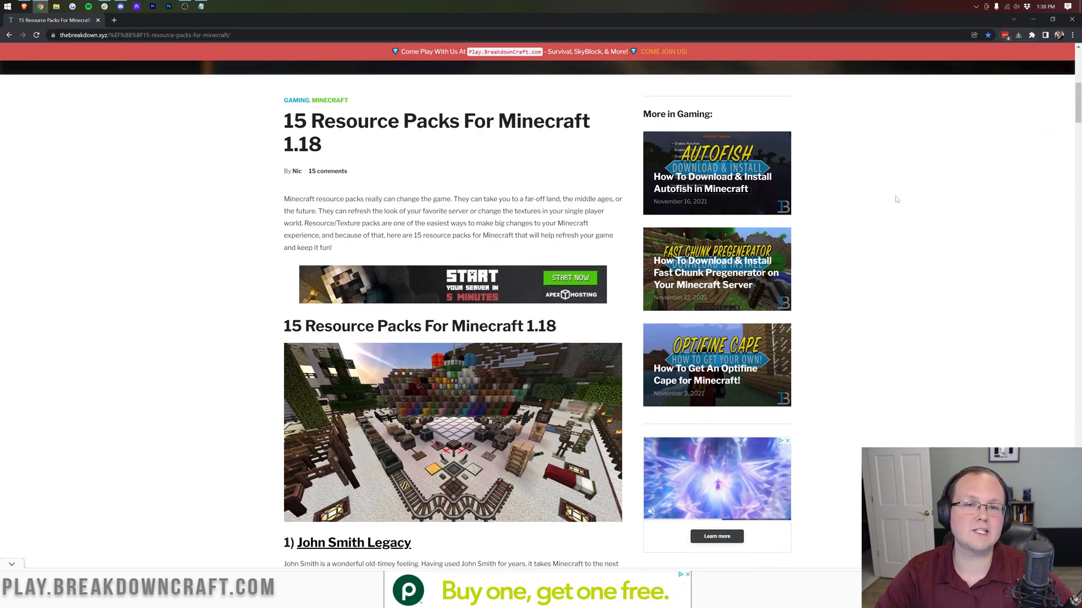
pyautogui.scroll(-3)
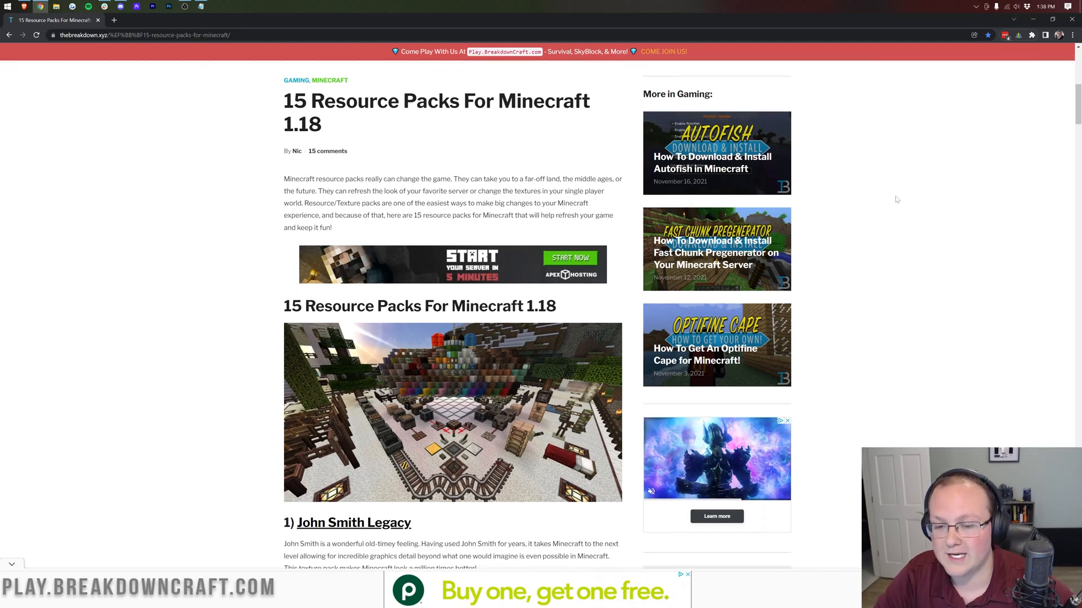
pyautogui.scroll(-3)
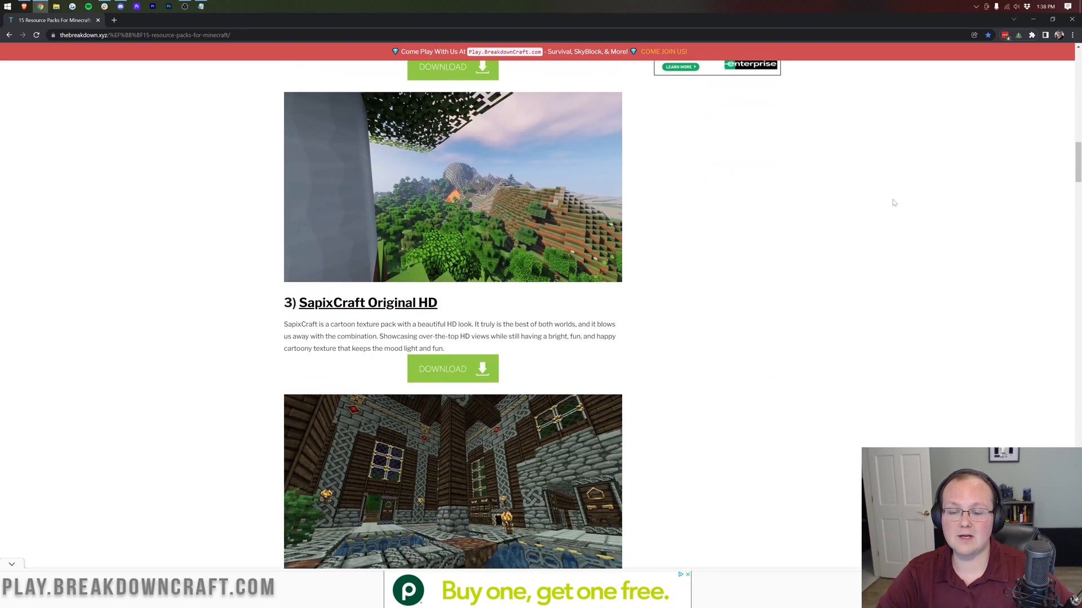
pyautogui.scroll(-3)
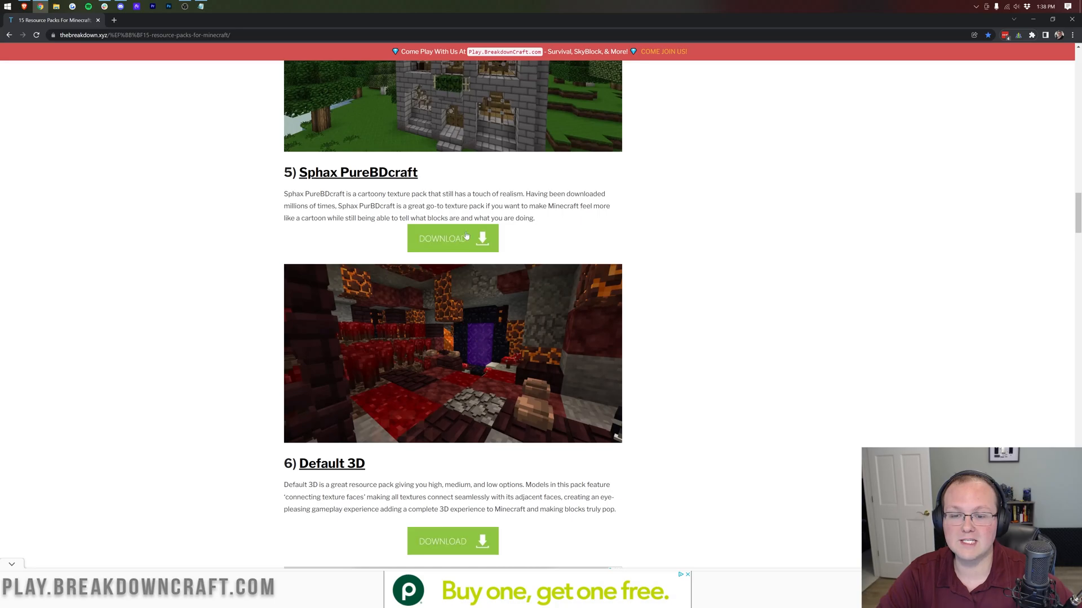
pyautogui.rightClick(442, 237)
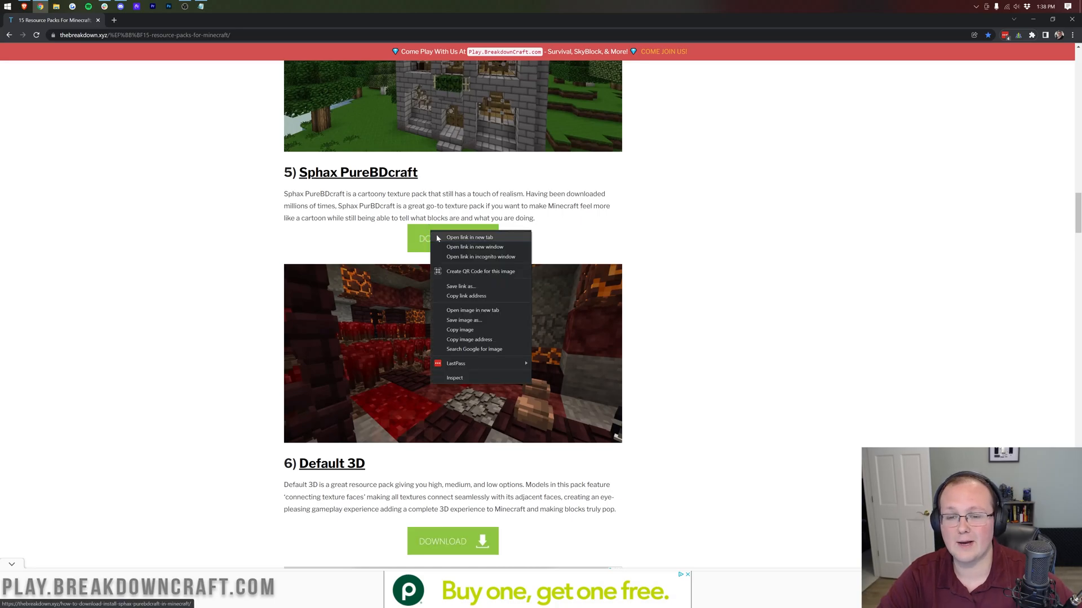
pyautogui.click(469, 237)
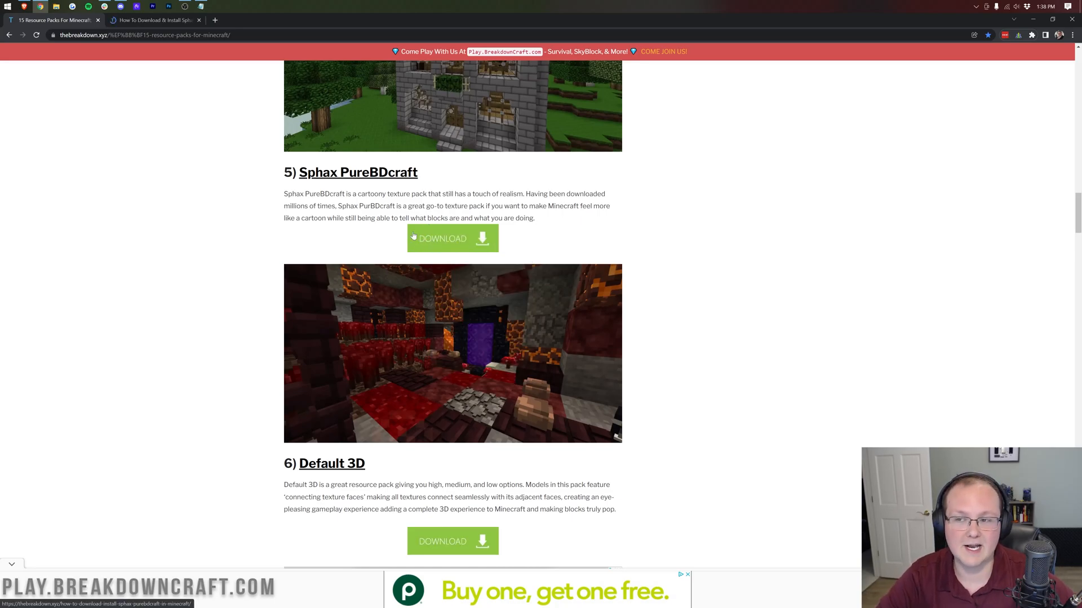
# - Open the Majestica and LB Photo Realism links in new tabs, then view the Sphax page
pyautogui.scroll(-3)
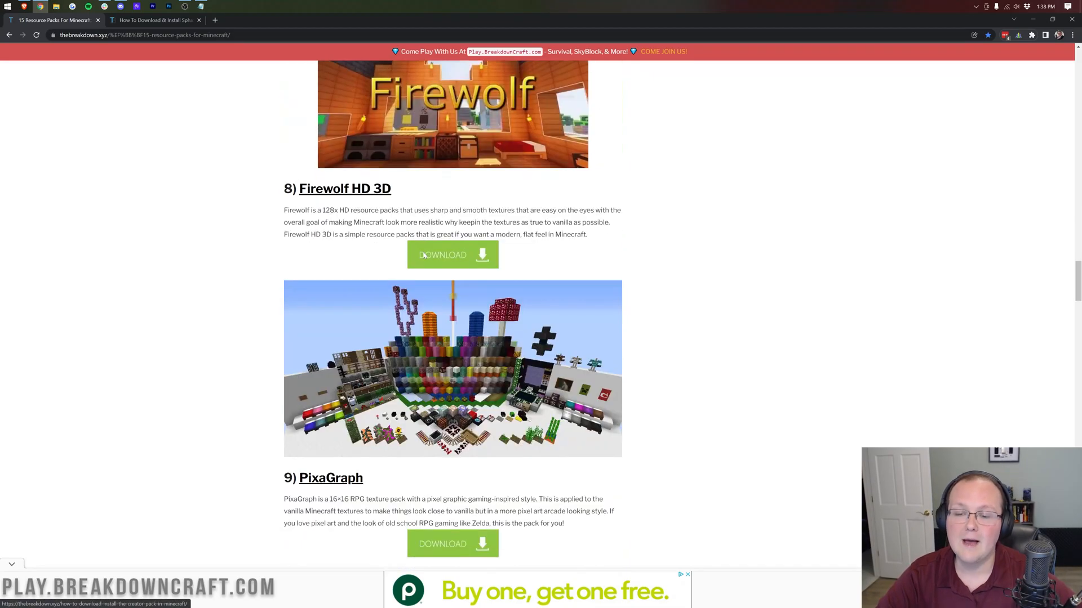
pyautogui.scroll(-3)
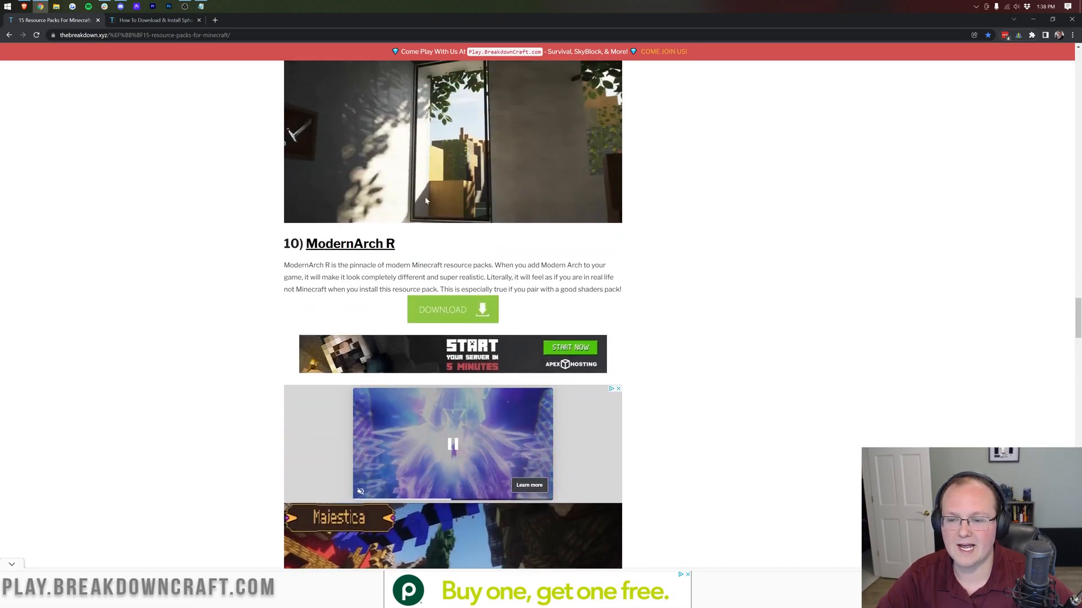
pyautogui.scroll(-3)
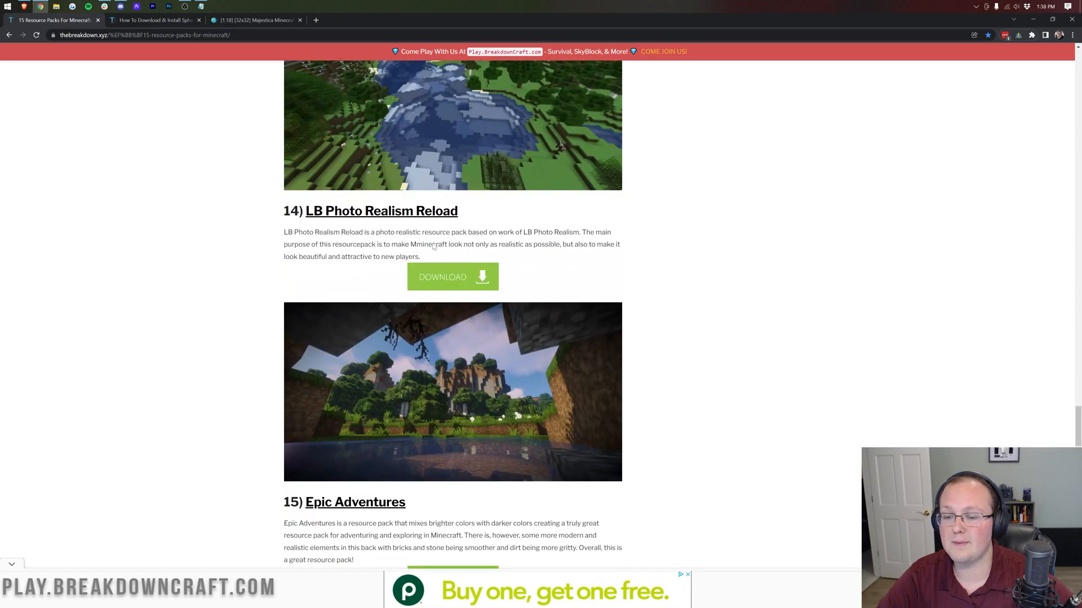
pyautogui.scroll(-3)
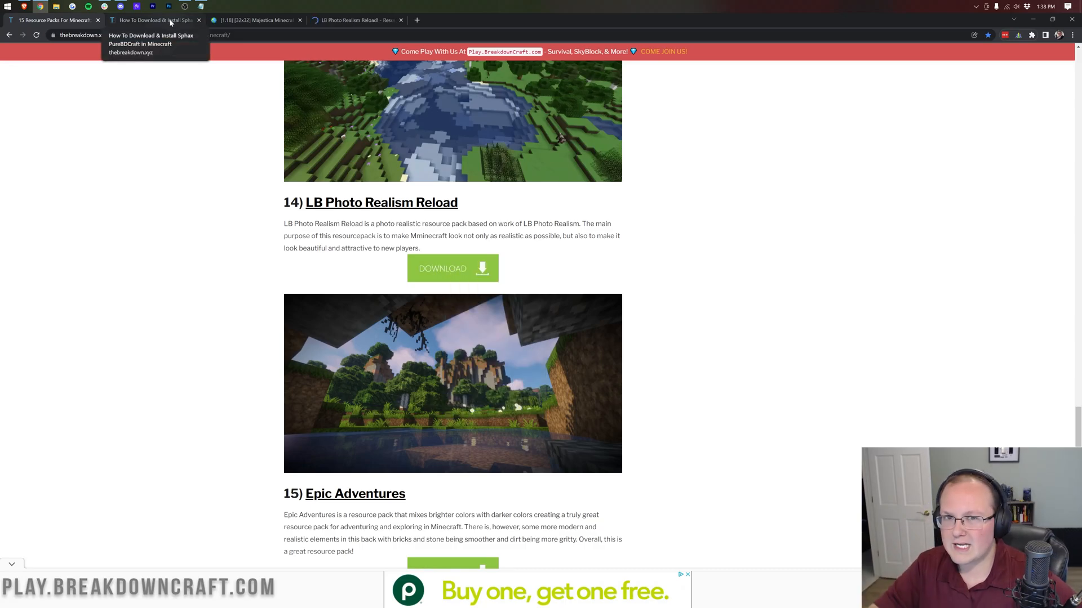
pyautogui.click(151, 20)
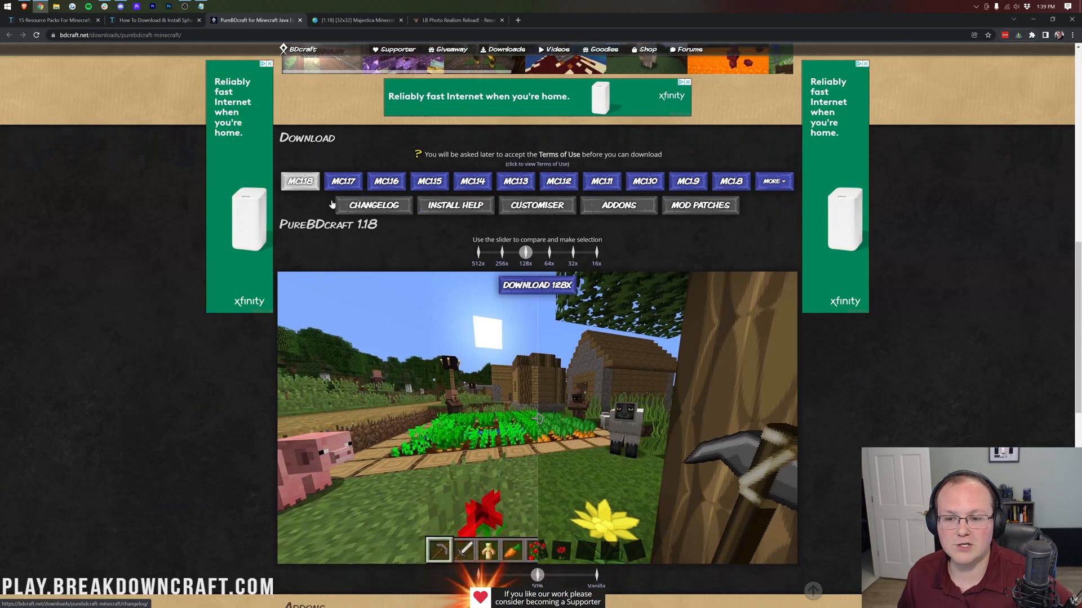
# - Choose the 128x resolution on the PureBDcraft 1.18 page and request its download
pyautogui.scroll(-3)
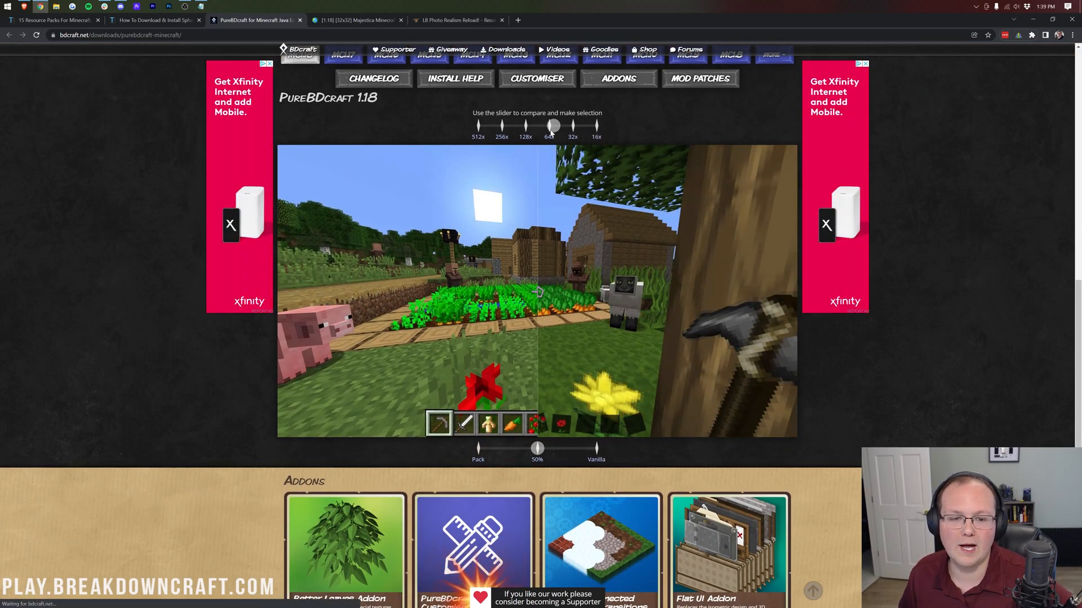
pyautogui.moveTo(553, 126); pyautogui.dragTo(477, 126)
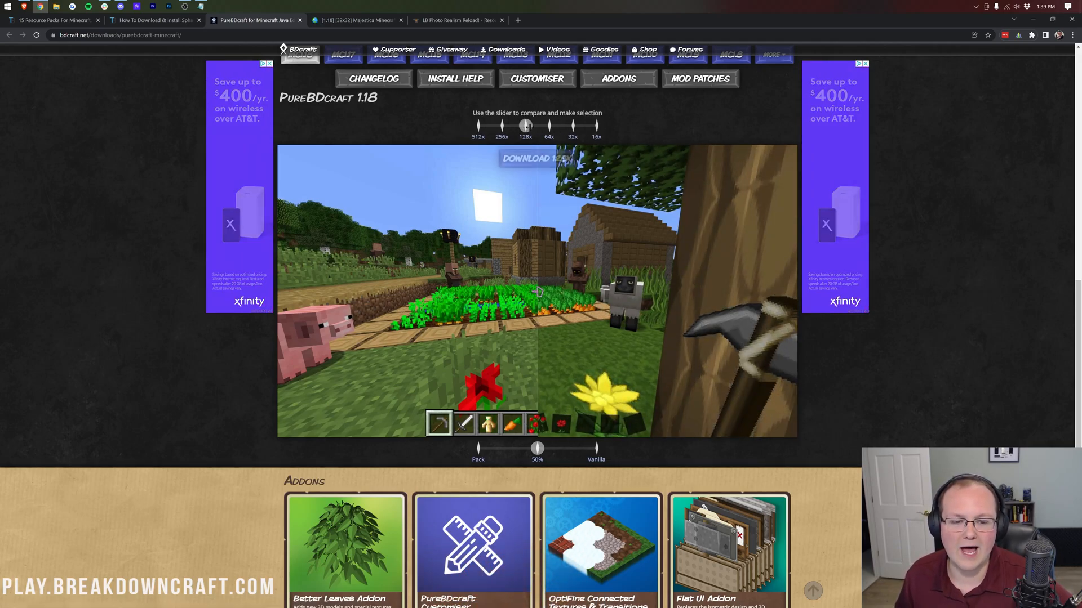
pyautogui.click(537, 158)
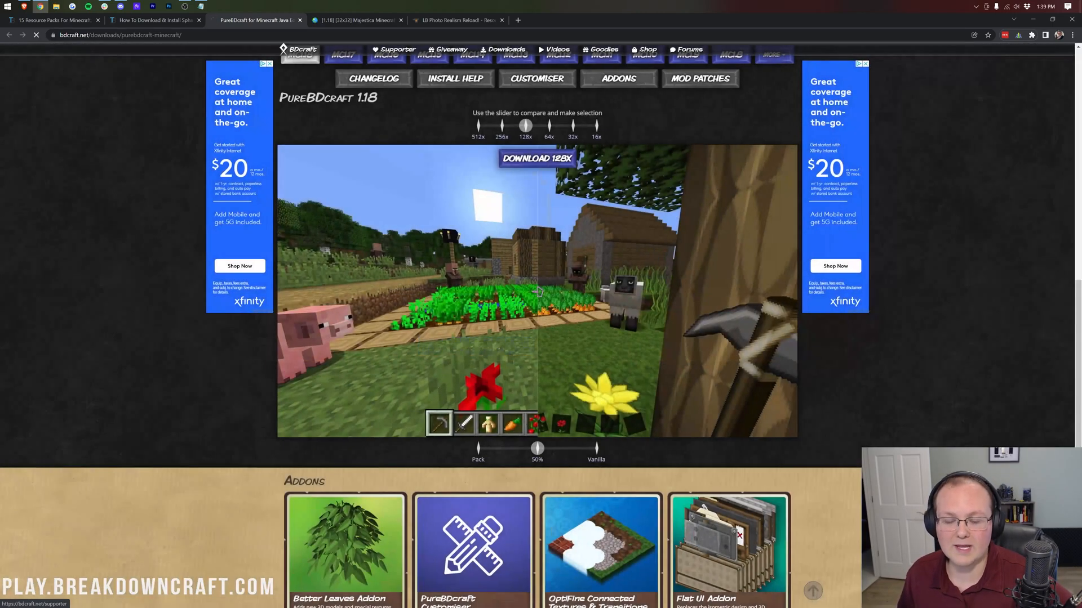
# - Accept BDcraft's terms of use and start the PureBDcraft 128x zip download
pyautogui.click(536, 158)
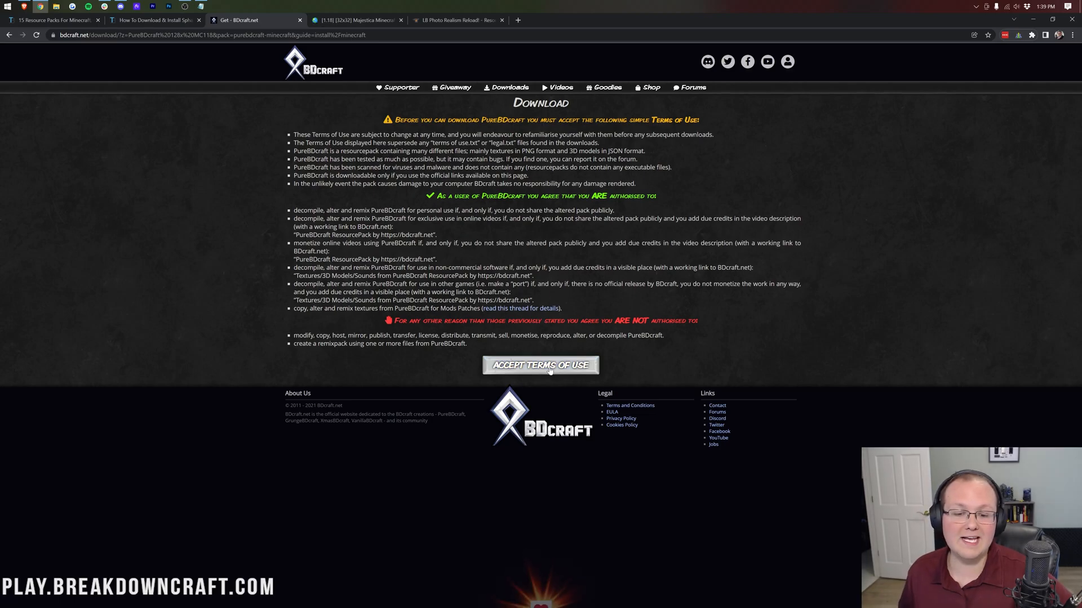
pyautogui.click(540, 365)
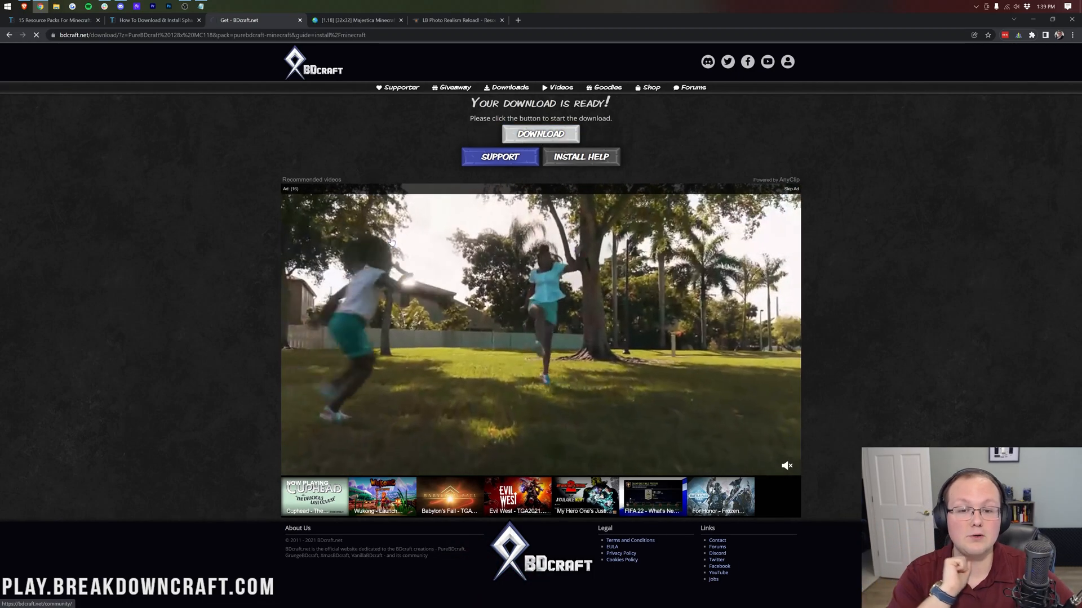
pyautogui.click(540, 134)
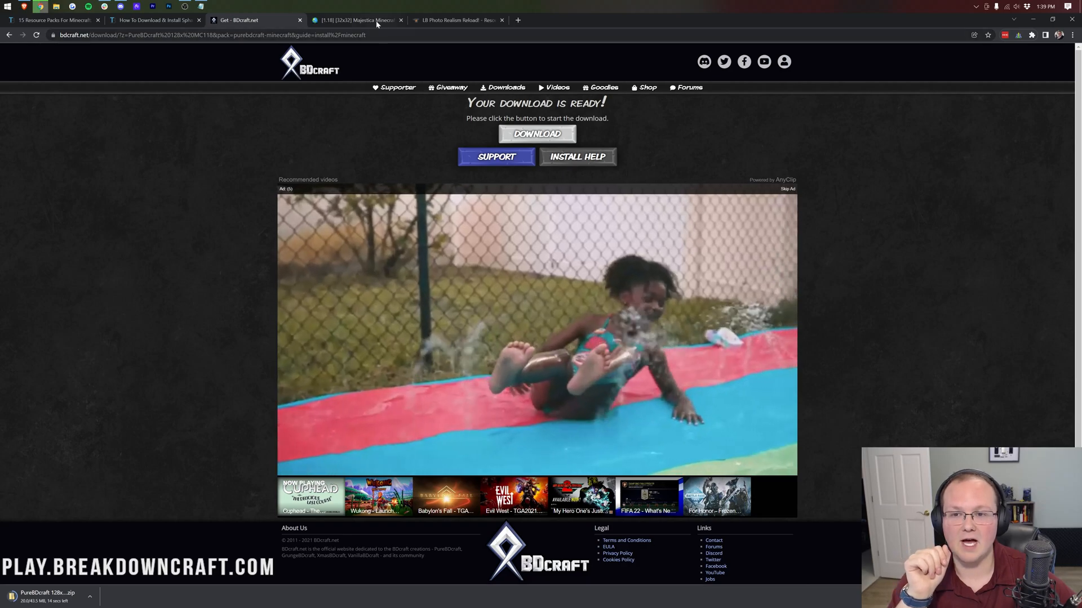
# - Download the Majestica 1.18 32x32 zip from Planet Minecraft's MediaFire link (20.22MB)
pyautogui.click(355, 19)
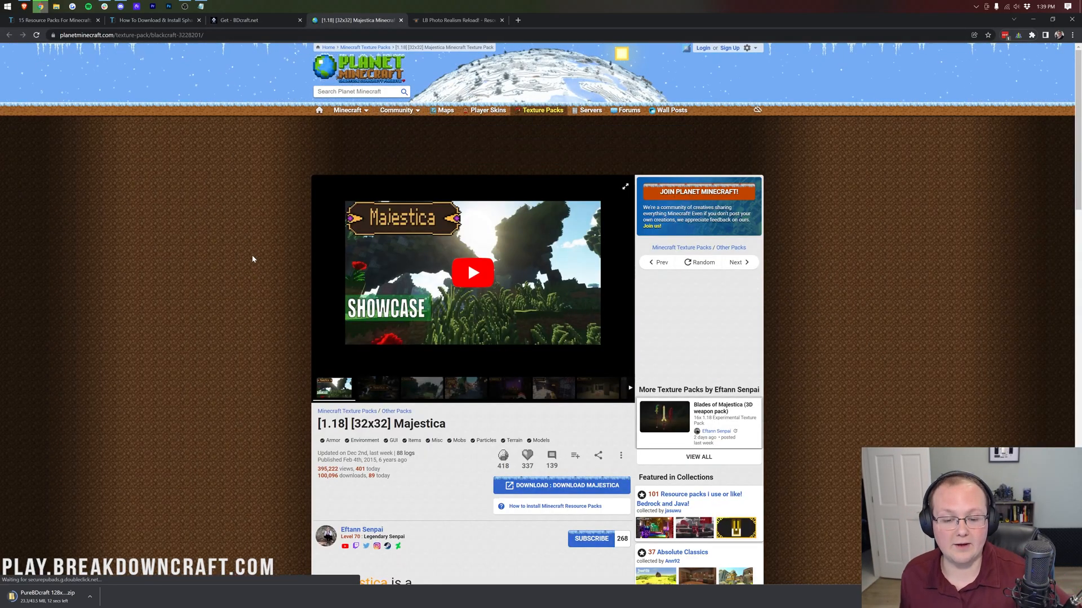
pyautogui.click(561, 485)
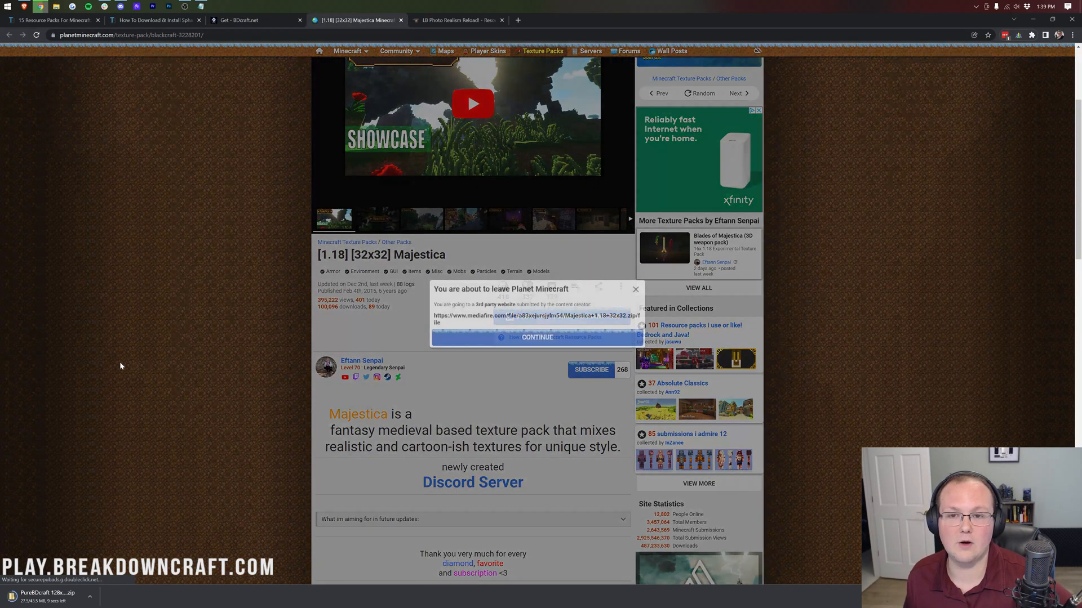
pyautogui.click(537, 337)
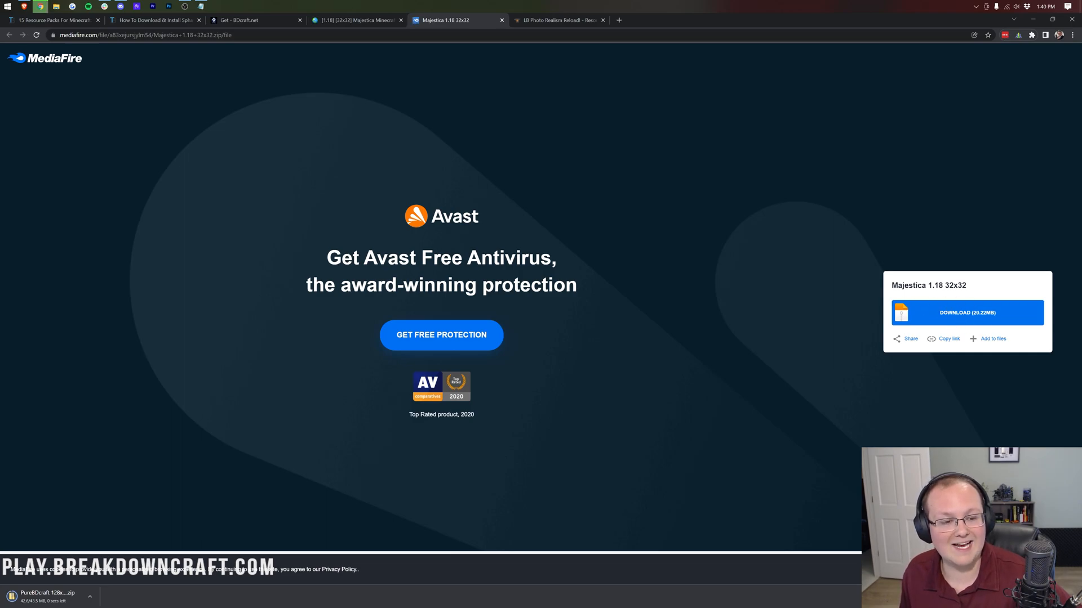
pyautogui.click(967, 313)
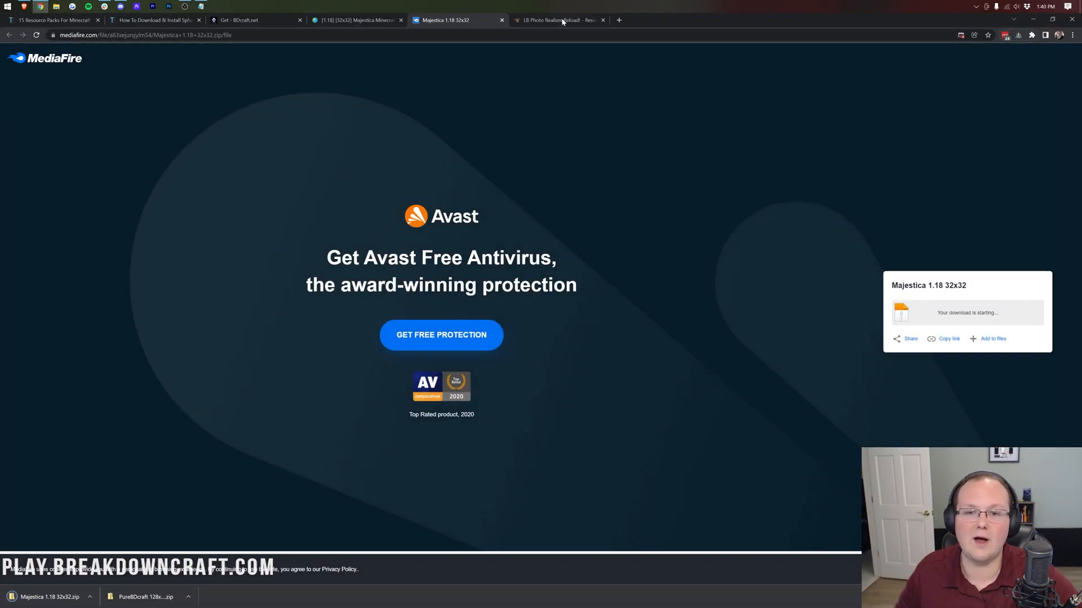
# - Download the newest LB Photo Realism Reload! 1.17 file from CurseForge, then minimize Chrome
pyautogui.click(556, 19)
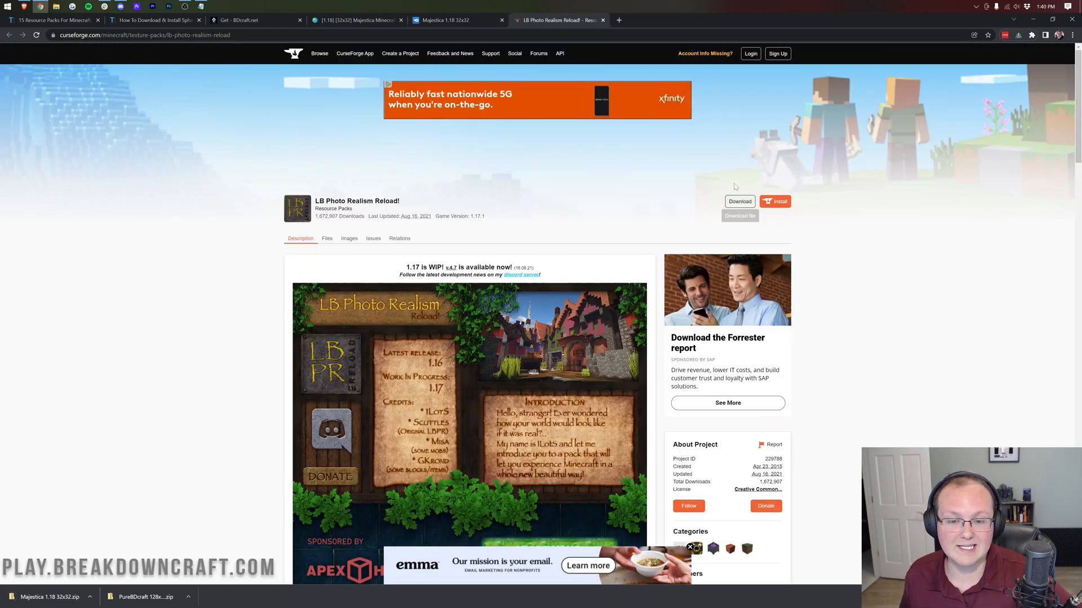
pyautogui.scroll(-3)
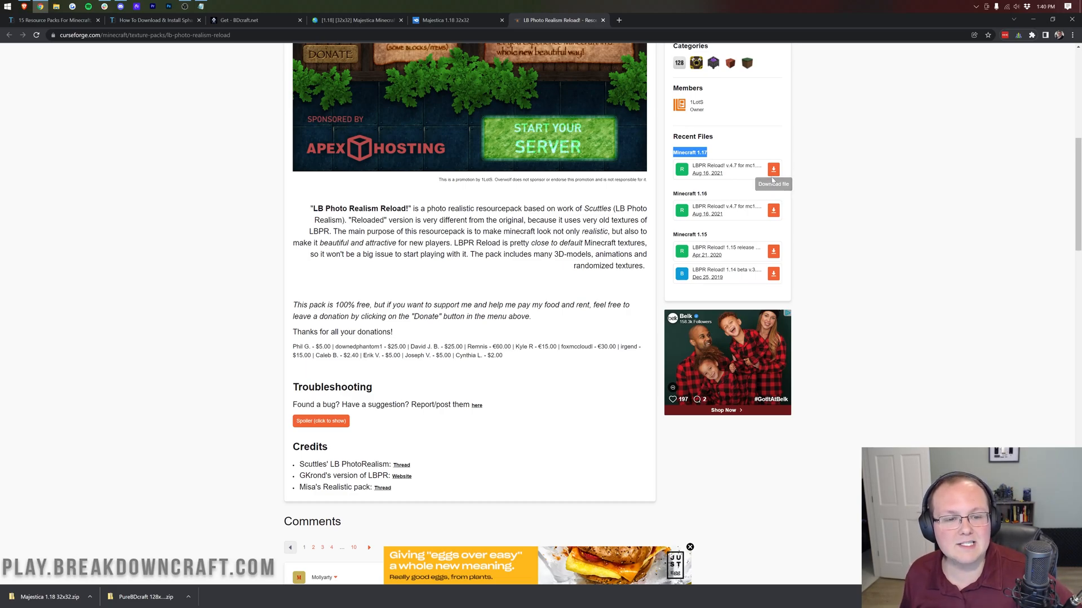
pyautogui.click(773, 168)
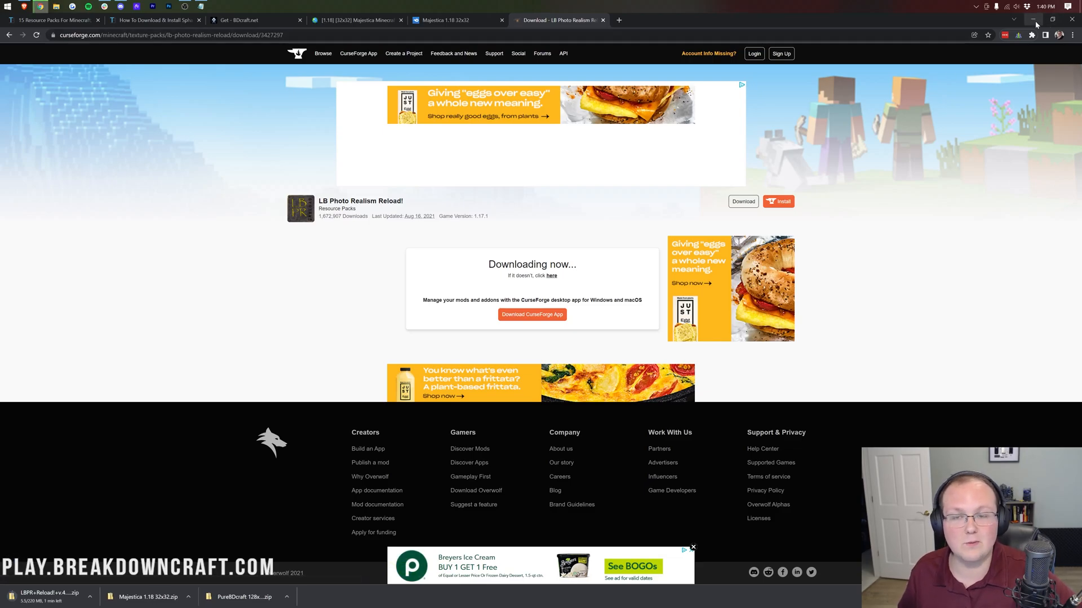
pyautogui.moveTo(1034, 22)
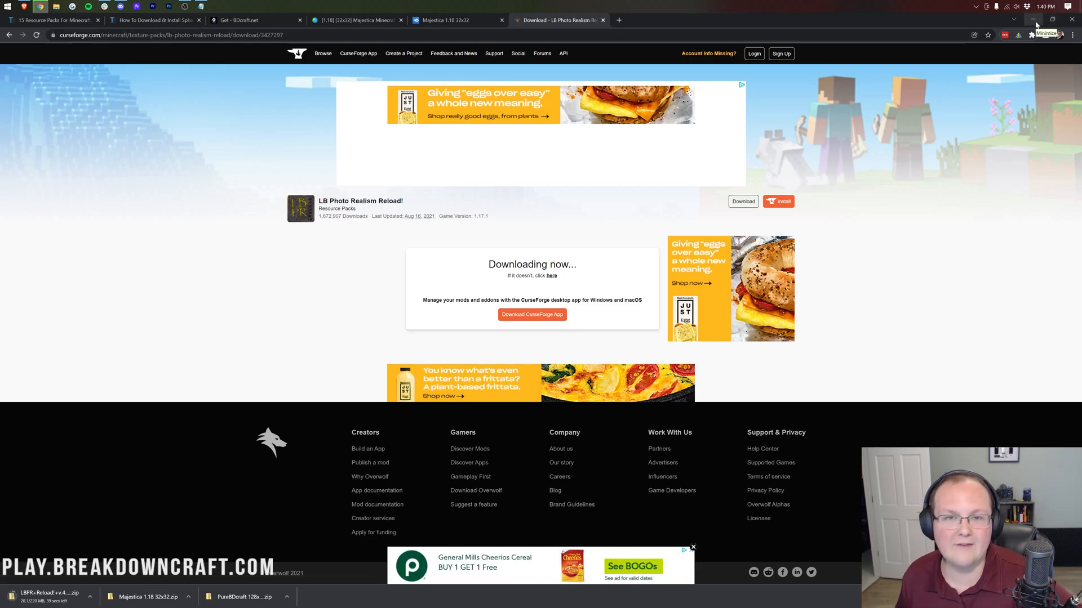
pyautogui.click(1033, 19)
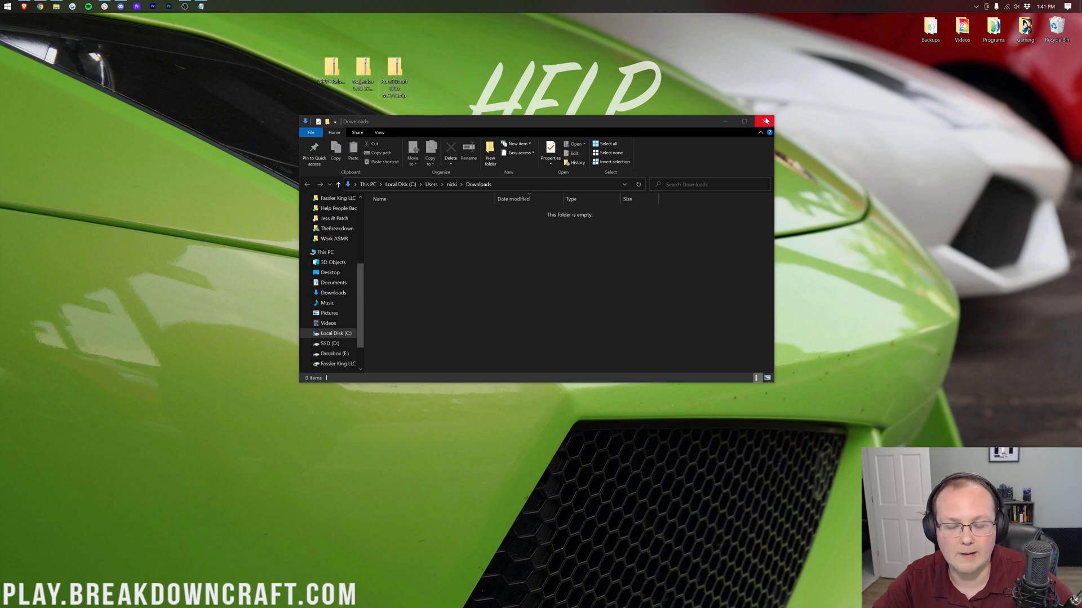
# - Close the Downloads folder and launch Minecraft 1.18.1 from the launcher's Play tab
pyautogui.click(764, 122)
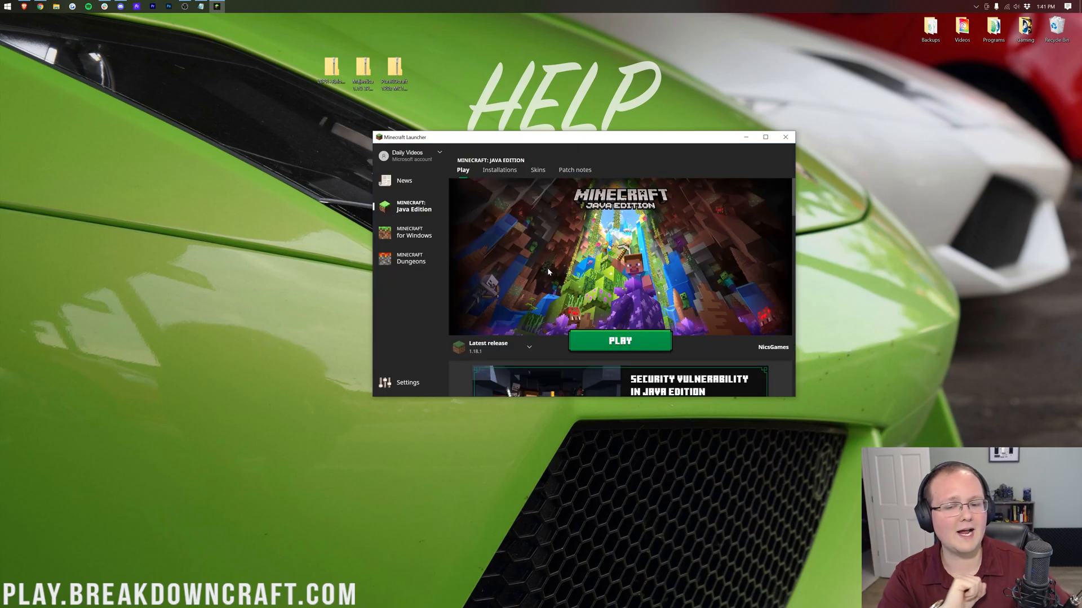
pyautogui.click(619, 341)
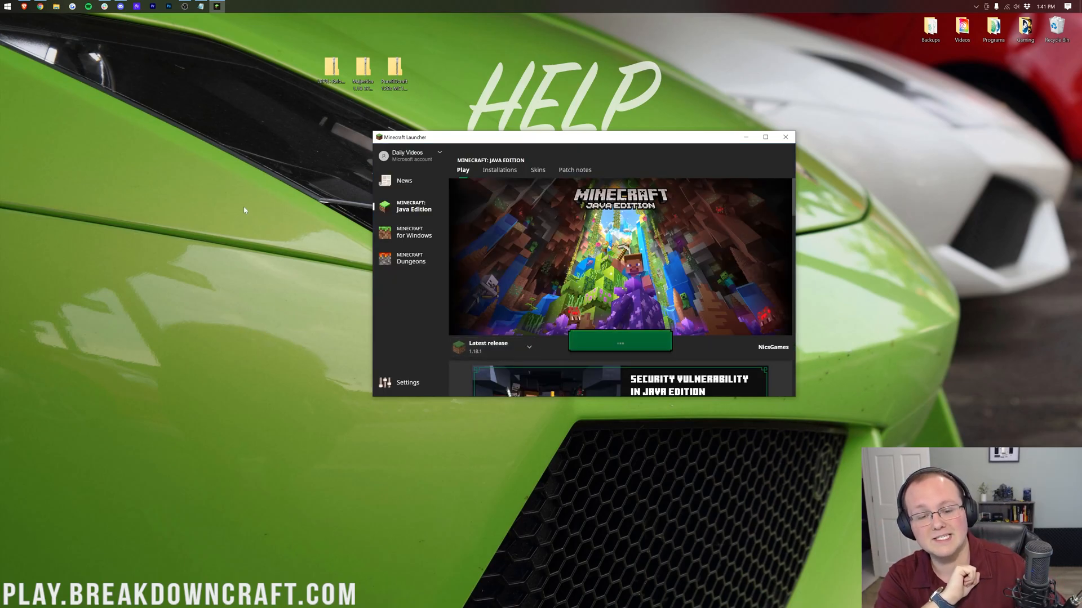
pyautogui.click(618, 341)
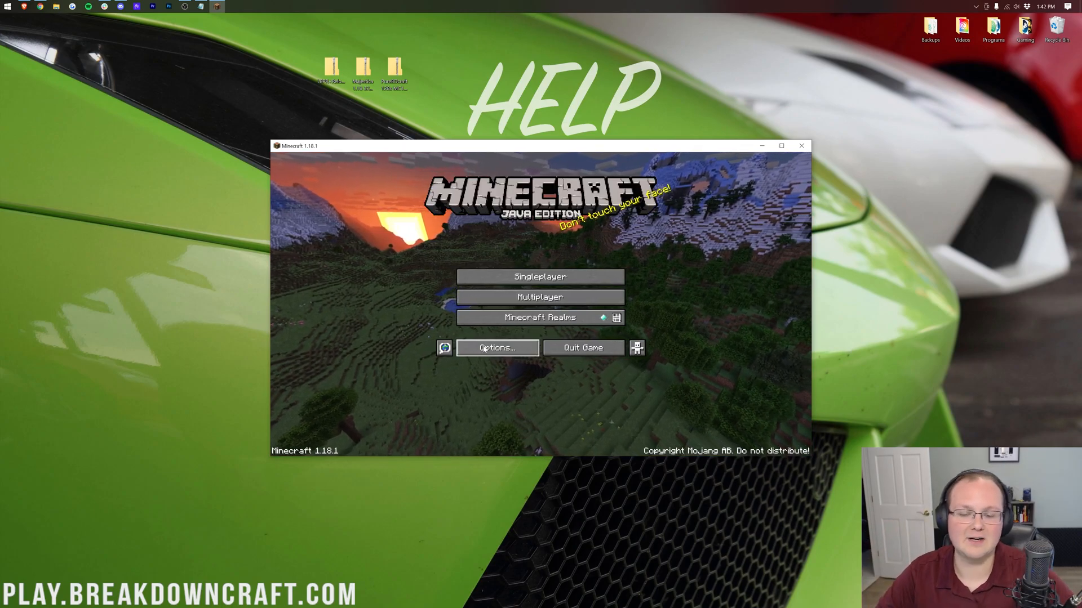
# - Drop the three zips into the pack folder and apply PureBDcraft 128x as the active pack
pyautogui.click(444, 348)
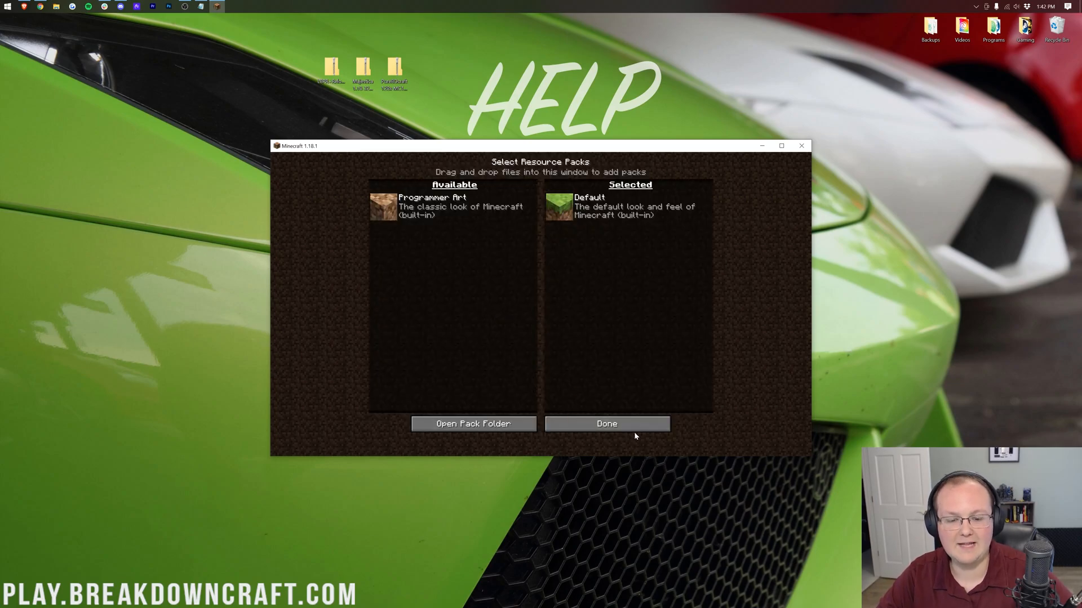
pyautogui.click(605, 424)
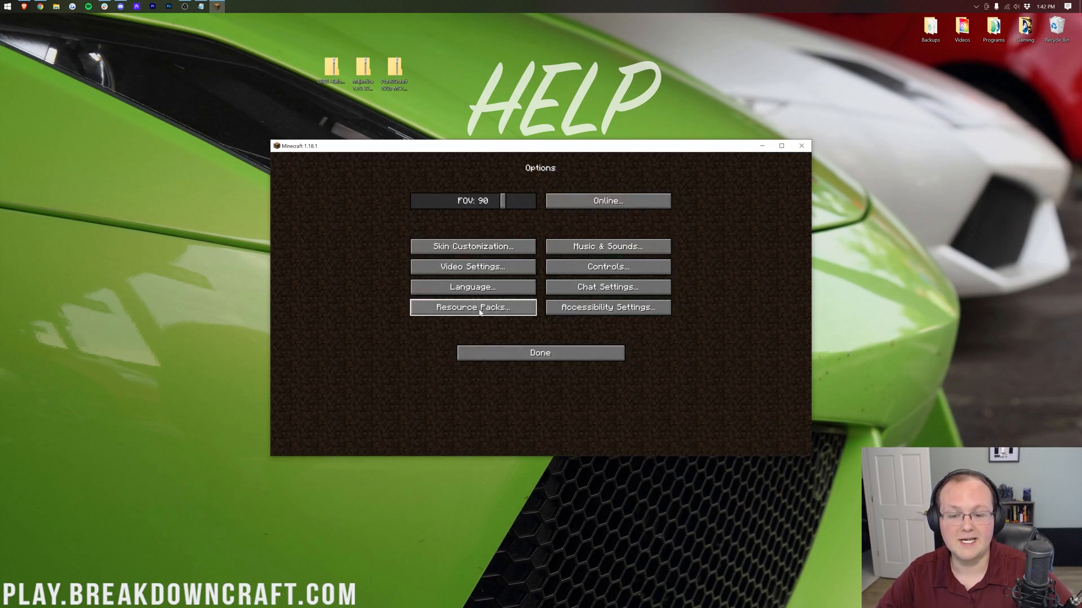
pyautogui.click(472, 307)
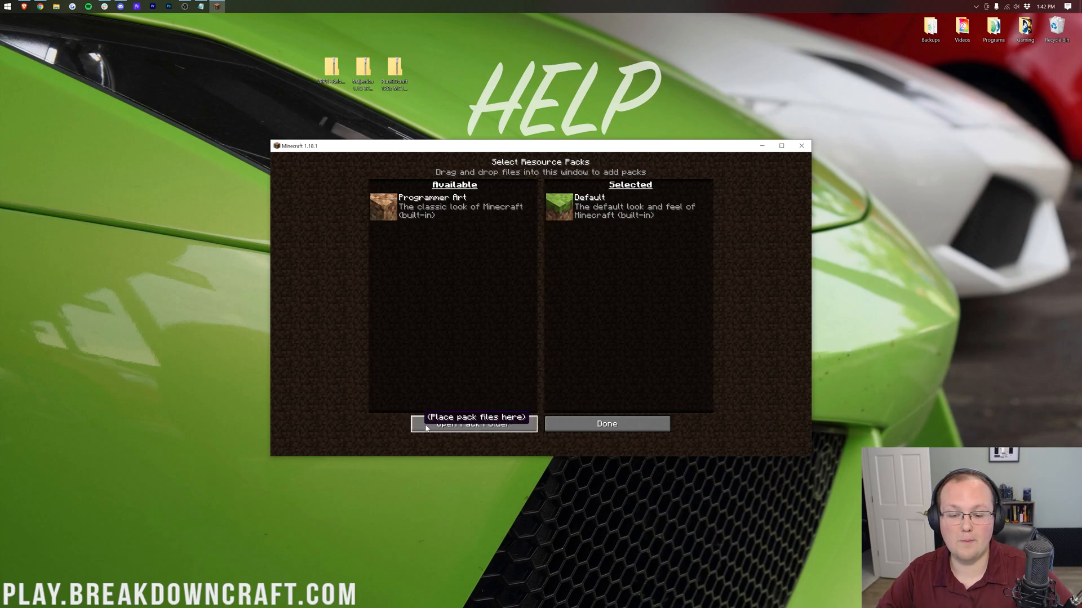
pyautogui.click(473, 424)
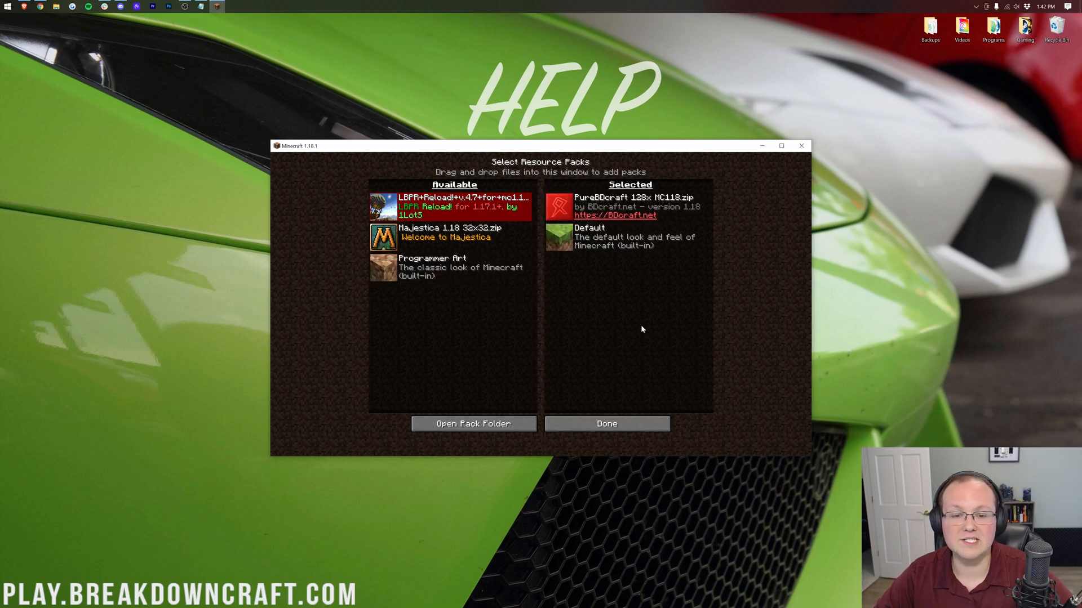
pyautogui.click(606, 424)
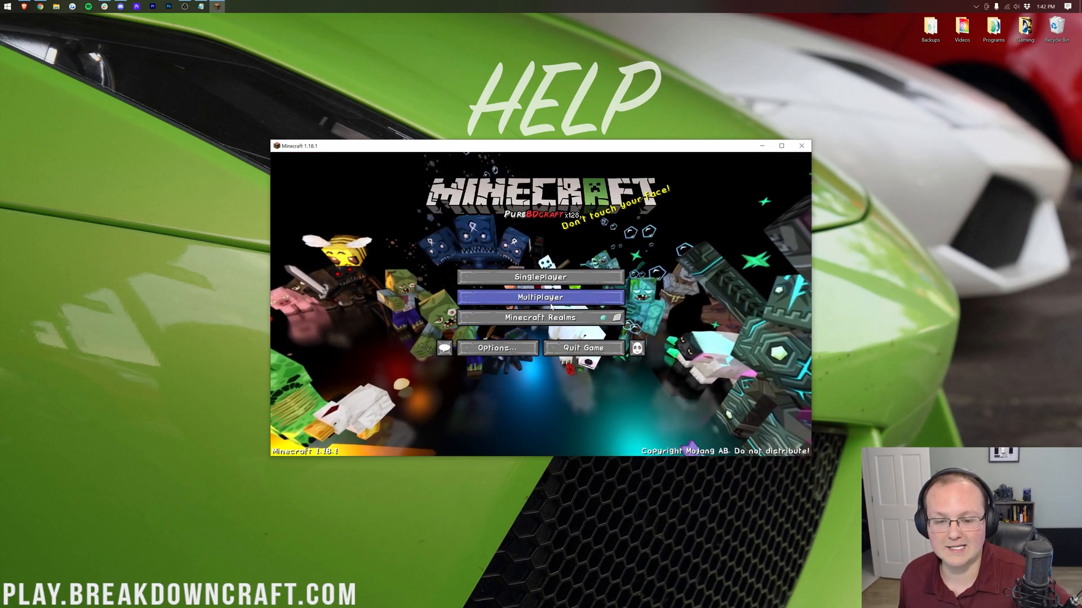
# - Join the BreakdownCraft SkyBlock server from Multiplayer, then pause with the Game Menu
pyautogui.click(540, 297)
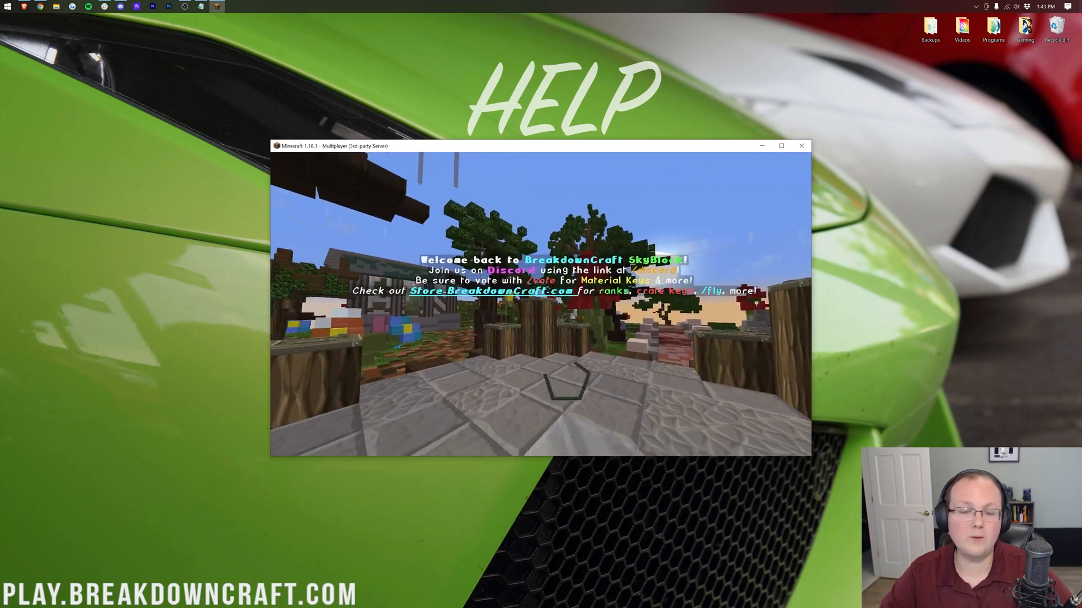
pyautogui.press('Escape')
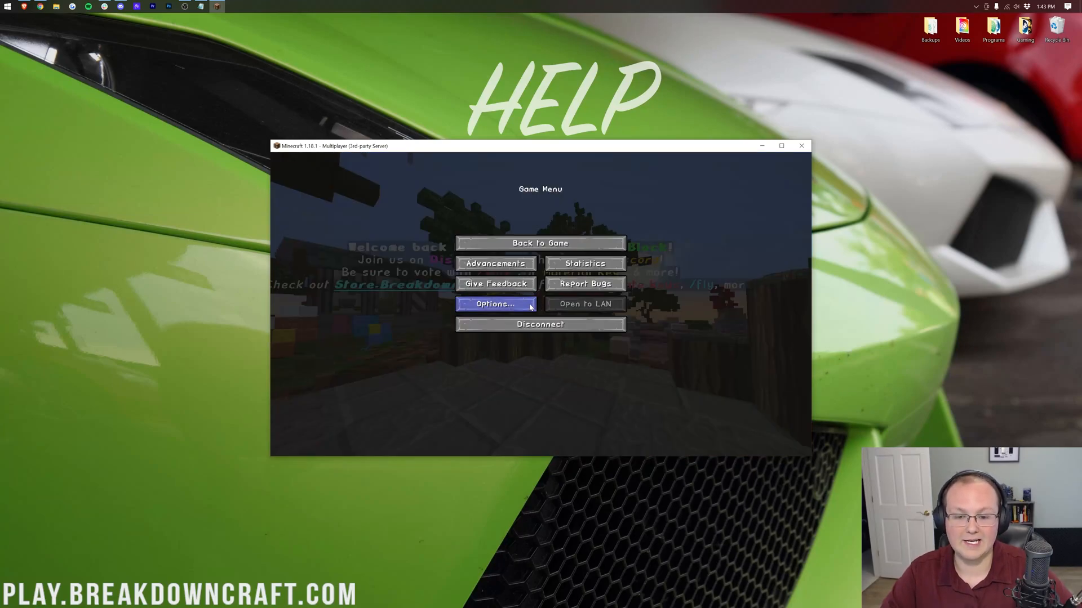
# - Replace PureBDcraft with LB Photo Realism Reload, view it in the world, then pause again
pyautogui.click(495, 304)
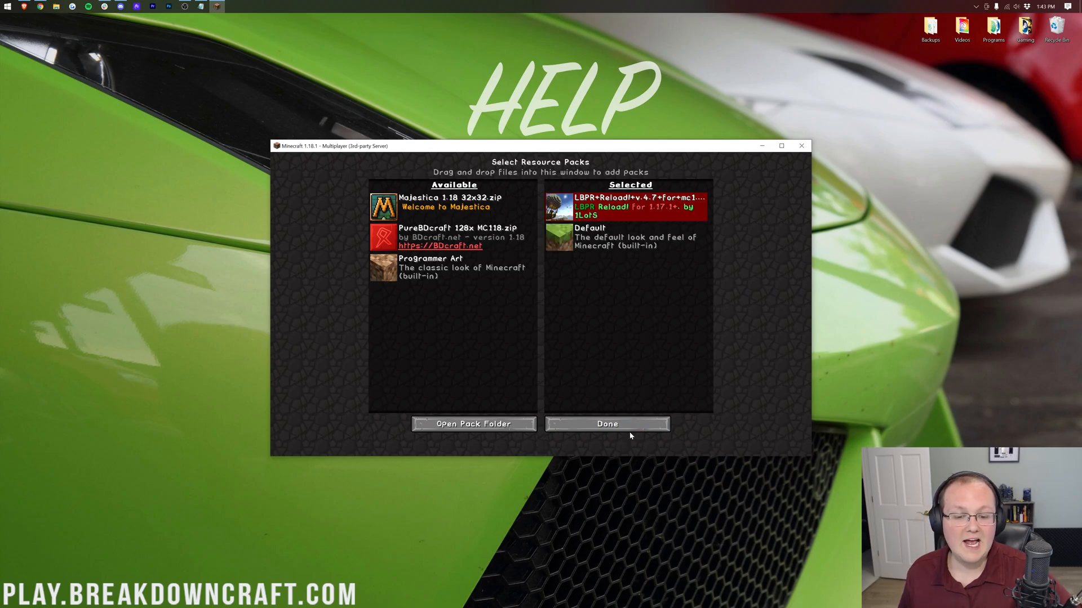
pyautogui.click(606, 424)
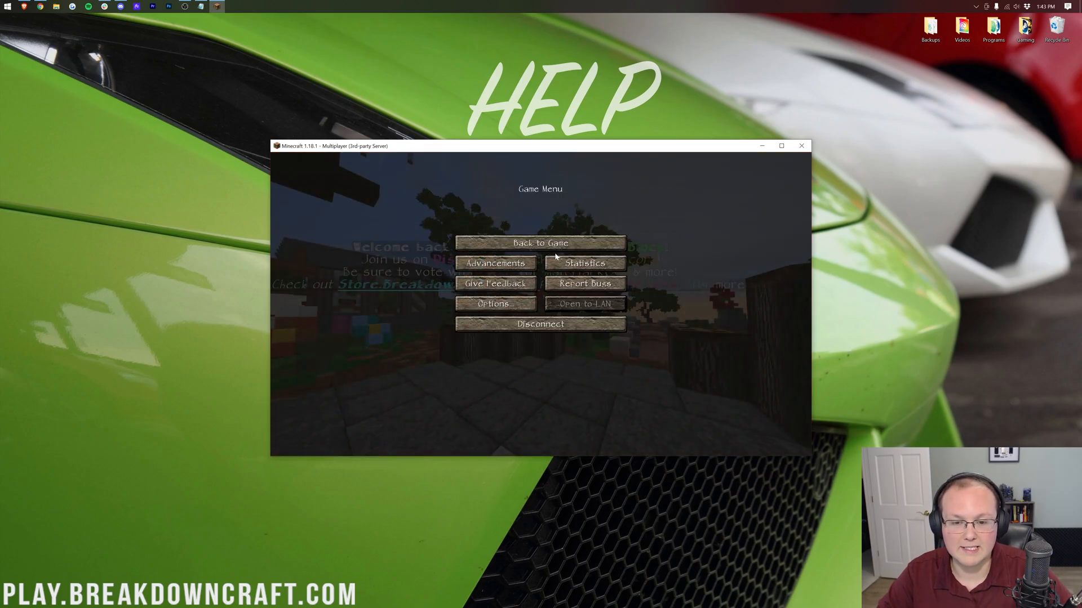
pyautogui.click(541, 243)
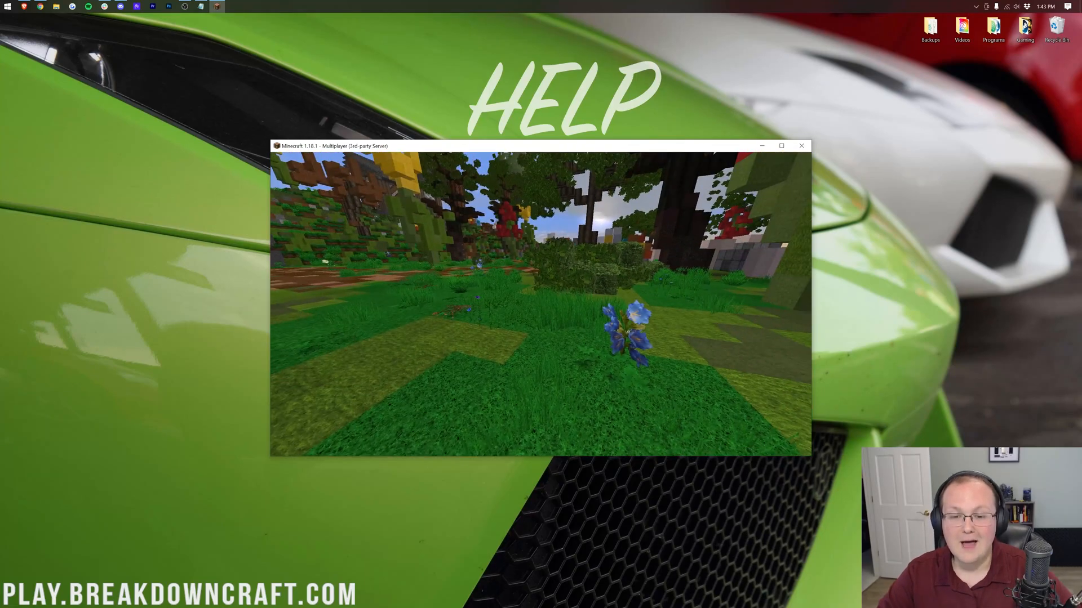
pyautogui.press('Escape')
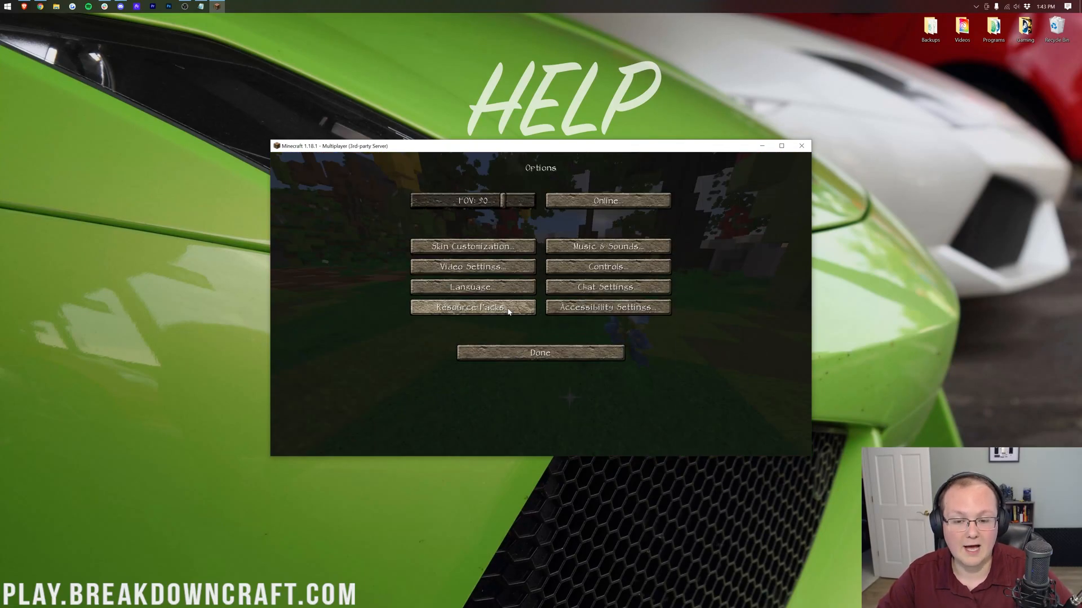
# - Layer Majestica 32x32 above LB Photo Realism Reload in Selected and apply the stack
pyautogui.click(473, 307)
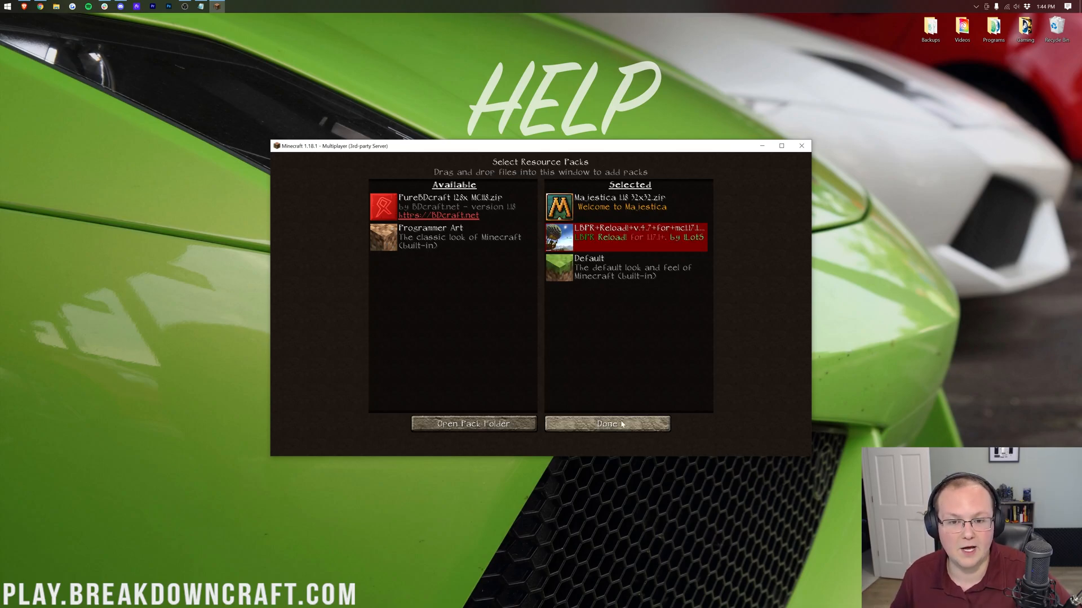
pyautogui.click(606, 424)
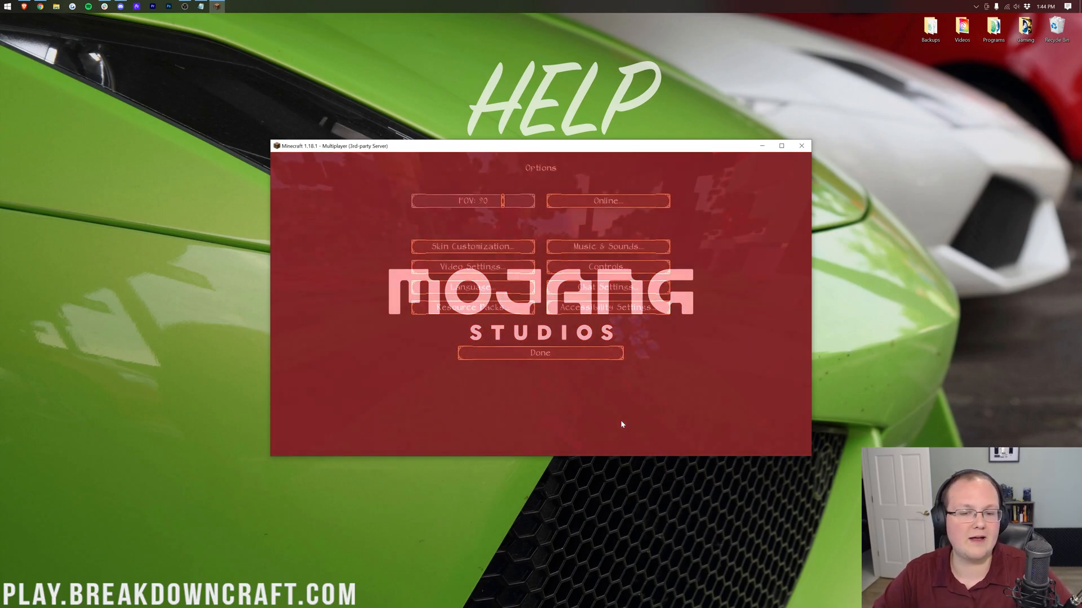
pyautogui.click(541, 353)
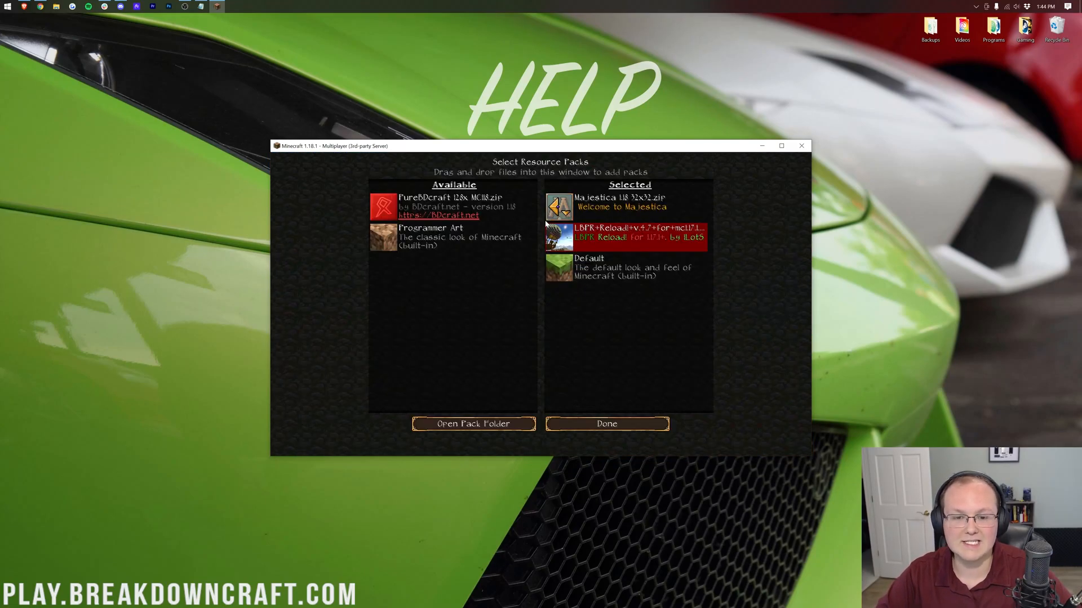
# - Remove Majestica and LB Photo Realism from Selected so only Default remains active
pyautogui.click(607, 424)
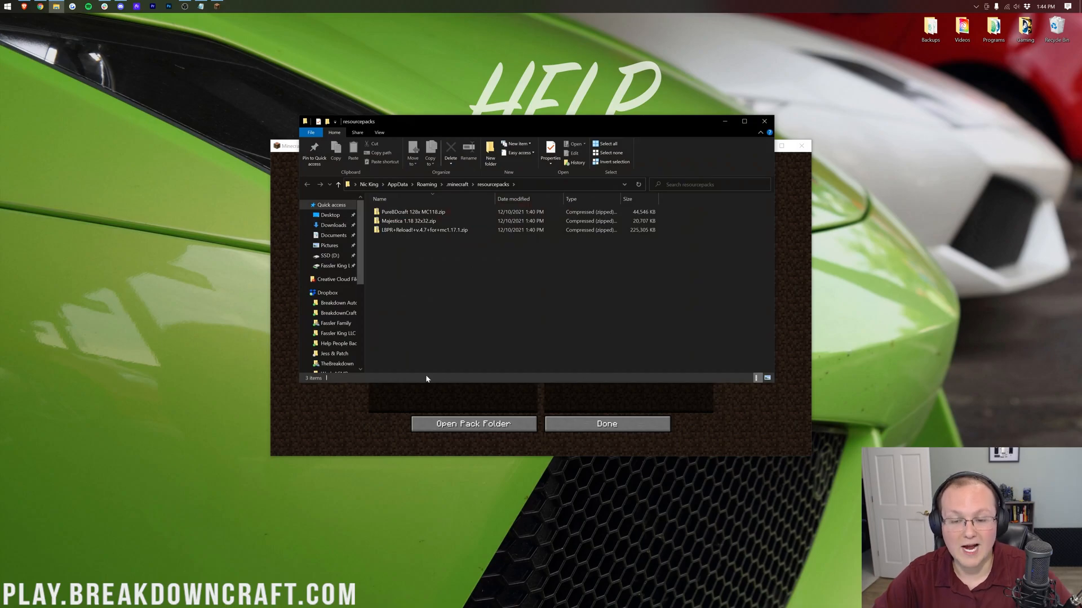
pyautogui.click(408, 221)
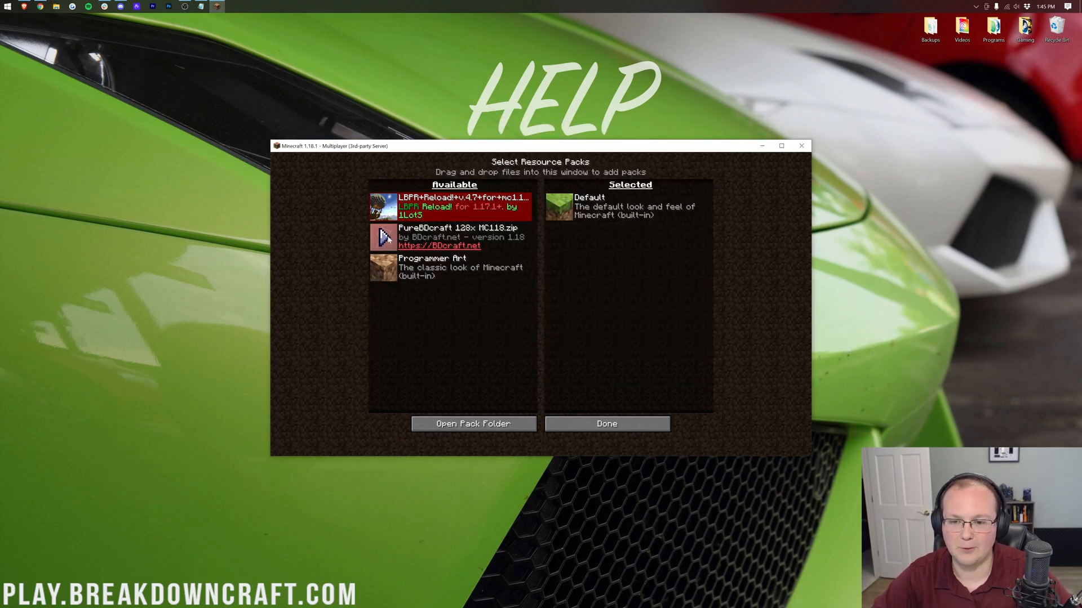
# - Move PureBDcraft into the Selected packs list
pyautogui.click(606, 424)
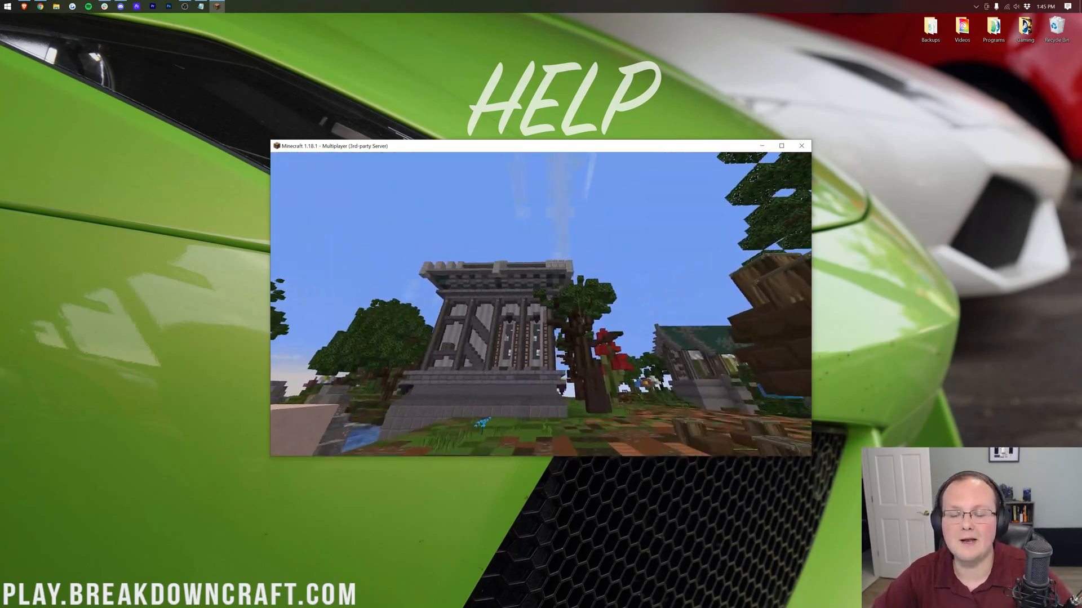
# - Disconnect from the SkyBlock server and return to the Play Multiplayer list
pyautogui.press('Escape')
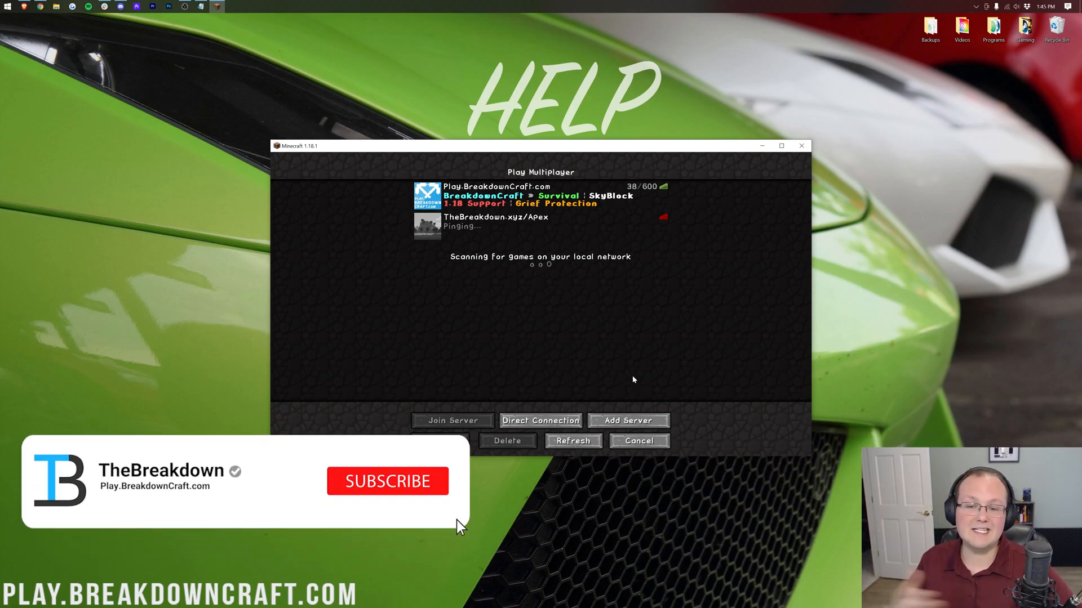
pyautogui.click(388, 480)
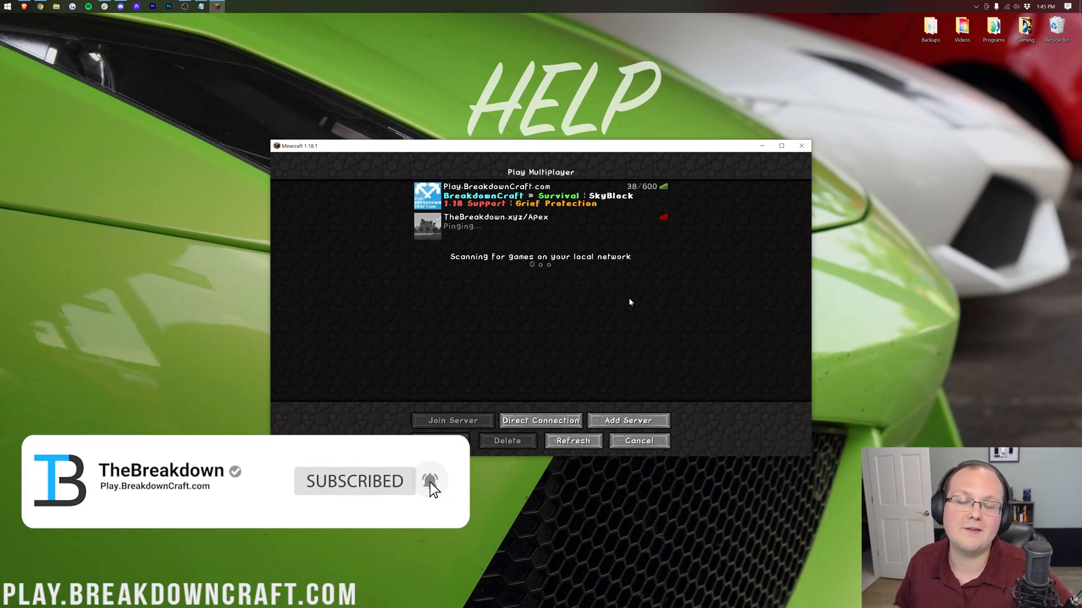